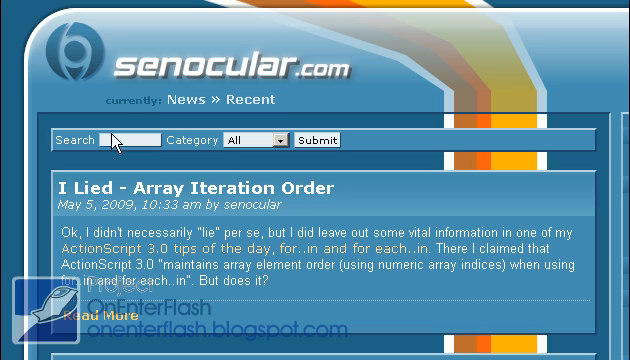
pyautogui.moveTo(204, 68)
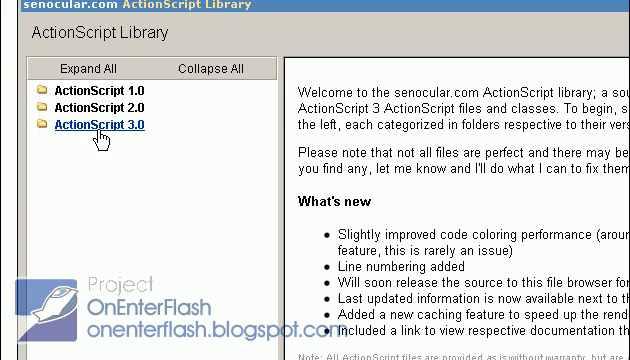
# Open the ActionScript 3.0 folder of the senocular ActionScript library page
pyautogui.click(96, 124)
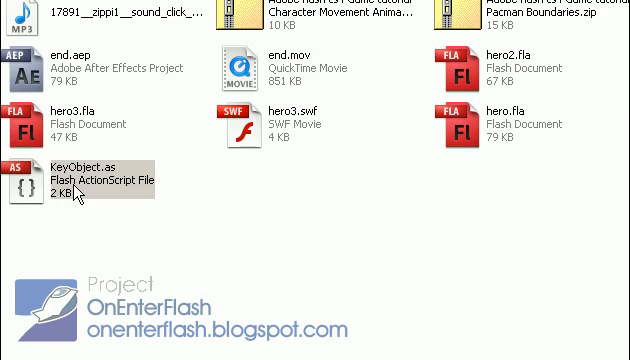
# Open hero3.fla from the project folder so it loads in Flash
pyautogui.click(70, 176)
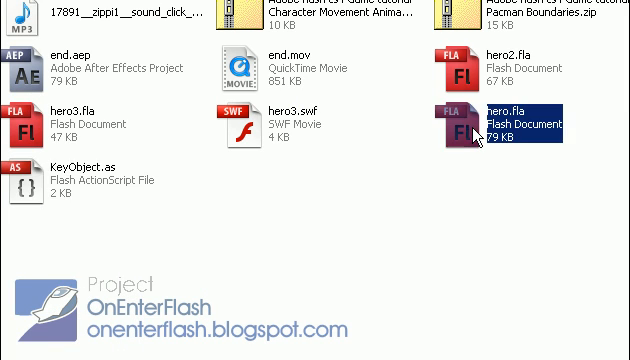
pyautogui.moveTo(484, 132)
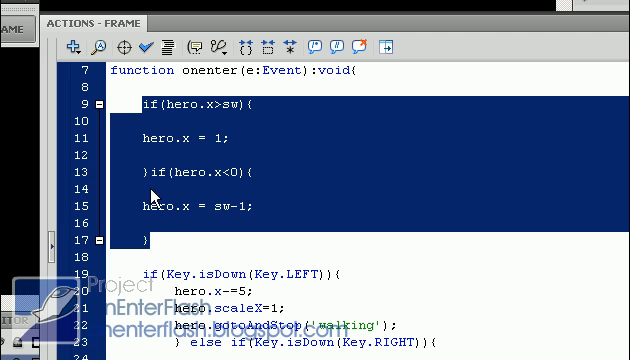
pyautogui.moveTo(162, 164)
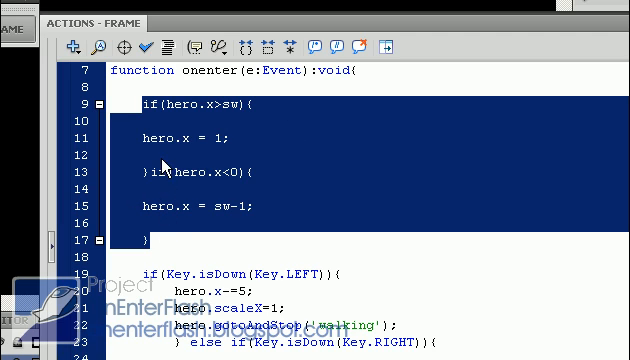
pyautogui.scroll(-3)
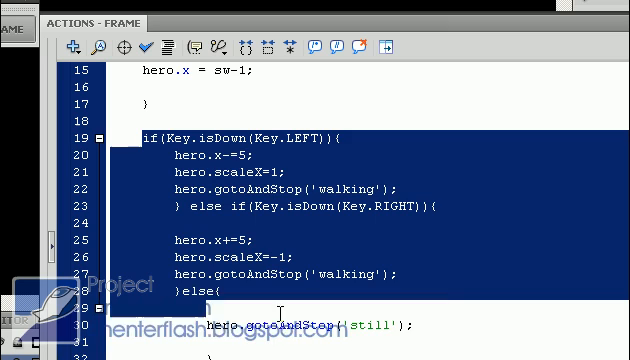
pyautogui.scroll(3)
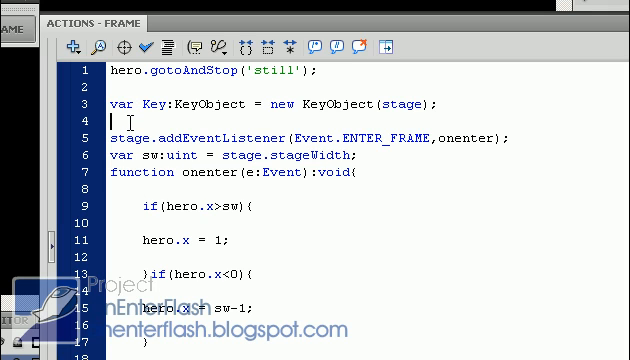
# Declare var dy:Number=0; below the Key declaration
pyautogui.press('Return')
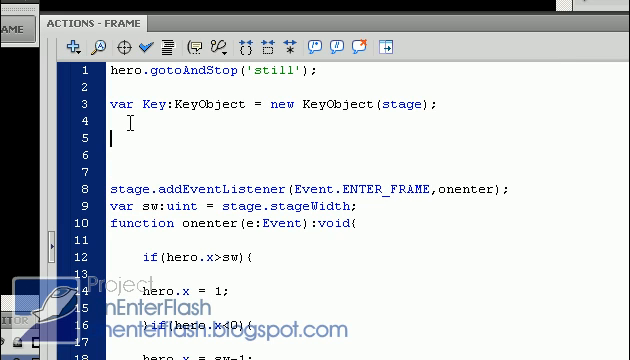
pyautogui.write('var')
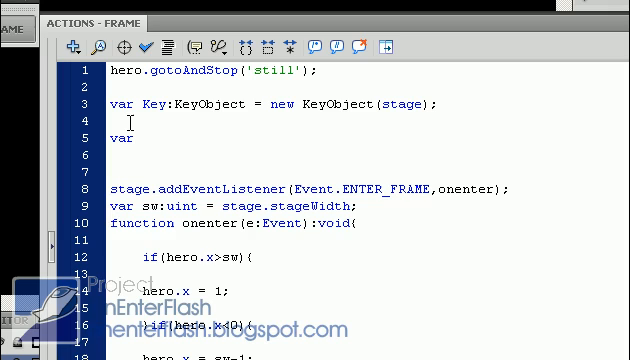
pyautogui.write('dy:')
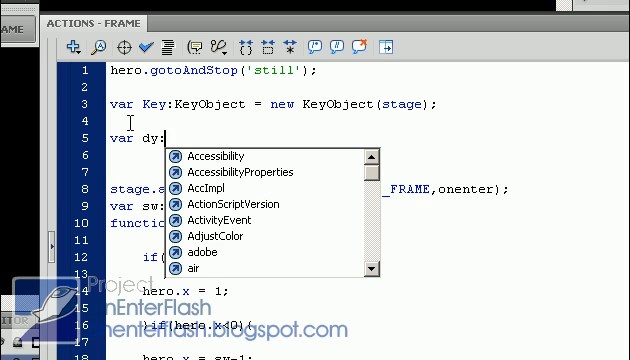
pyautogui.write('Number')
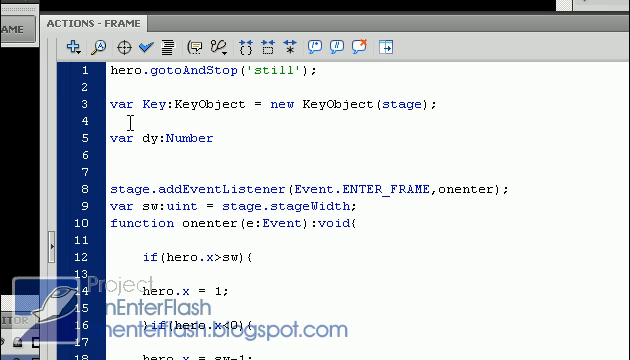
pyautogui.write('=')
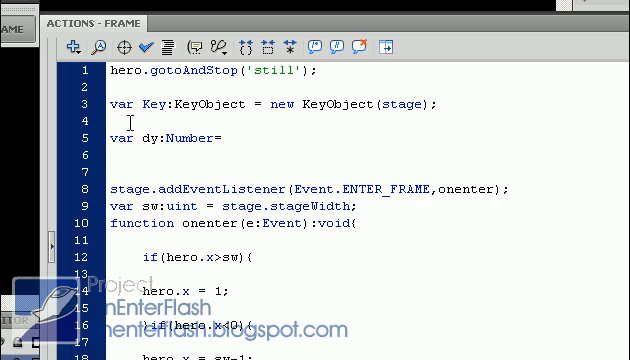
pyautogui.write('0;')
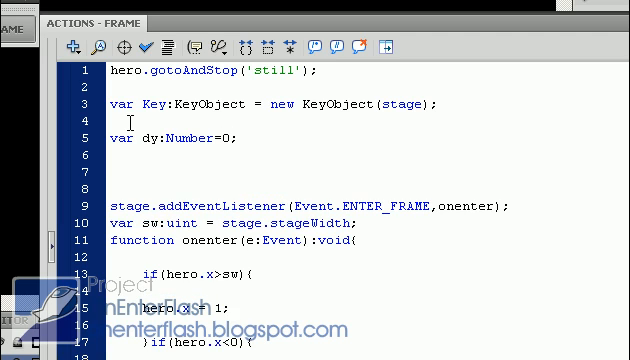
# Declare var gravity:Number=1; on the next line
pyautogui.write('var')
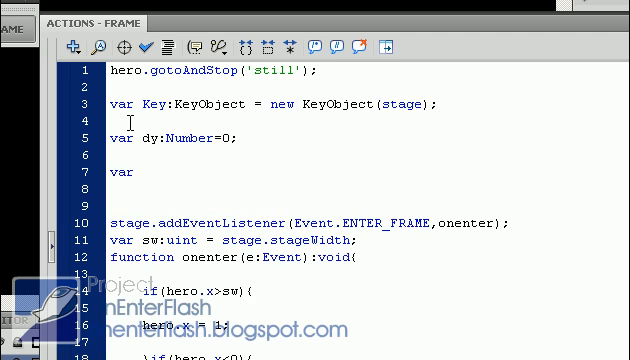
pyautogui.write('gr')
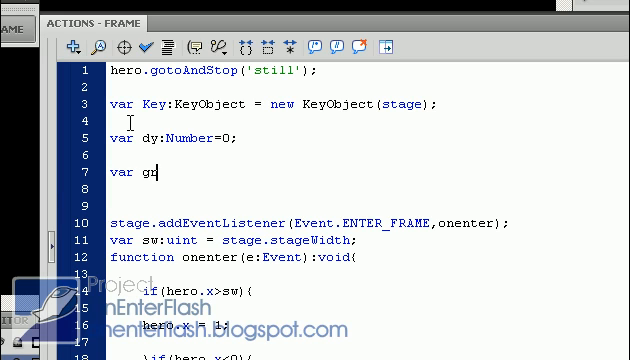
pyautogui.write('avi')
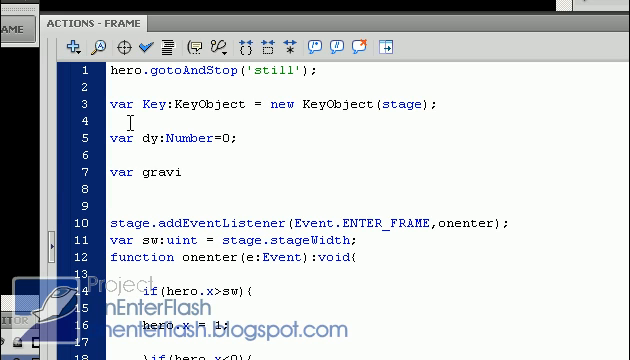
pyautogui.write('ty')
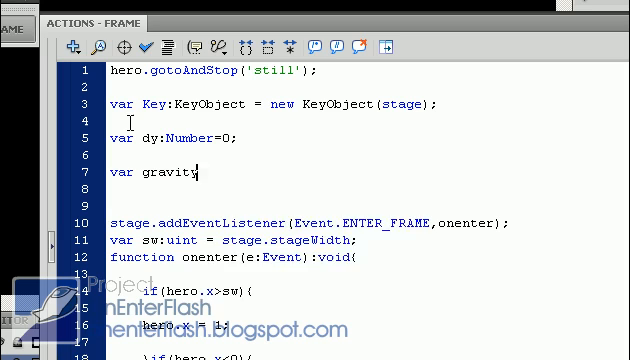
pyautogui.write(':Number=')
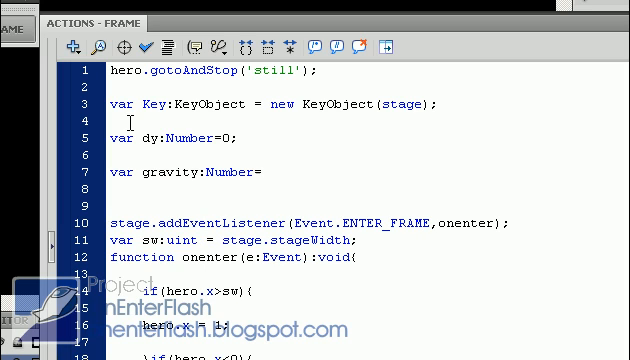
pyautogui.write('1;')
pyautogui.write('var')
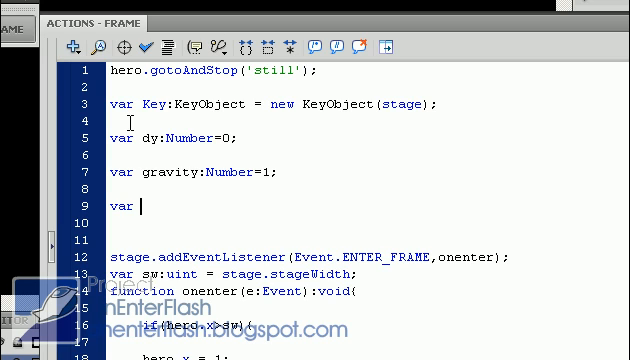
# Declare var canjump:Boolean=false; as the jump flag
pyautogui.write('o')
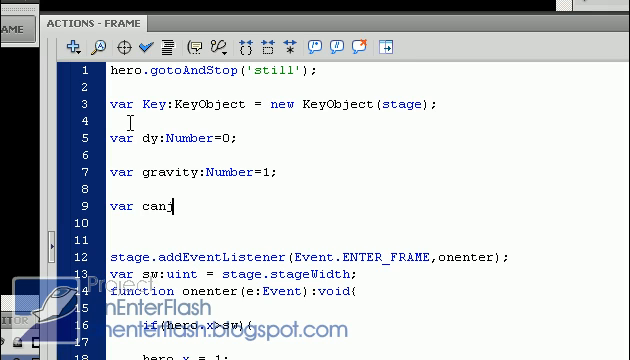
pyautogui.write('jump:')
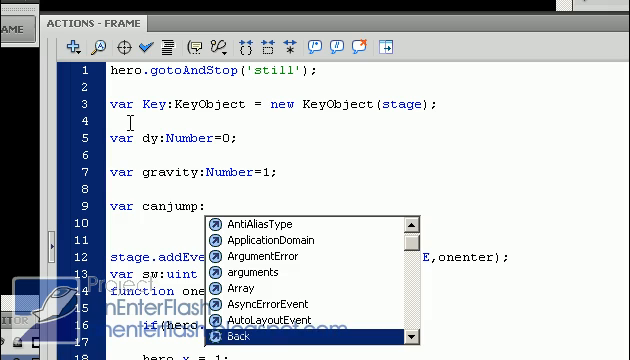
pyautogui.write('Boolean')
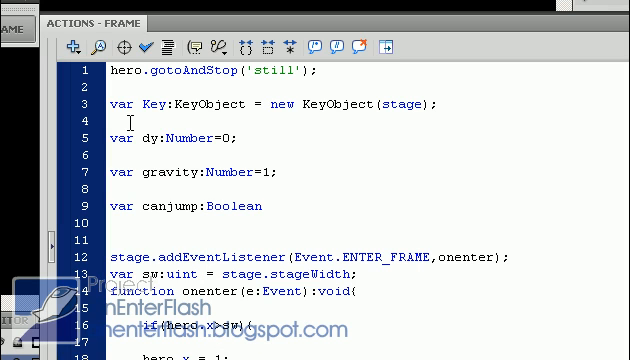
pyautogui.write('=')
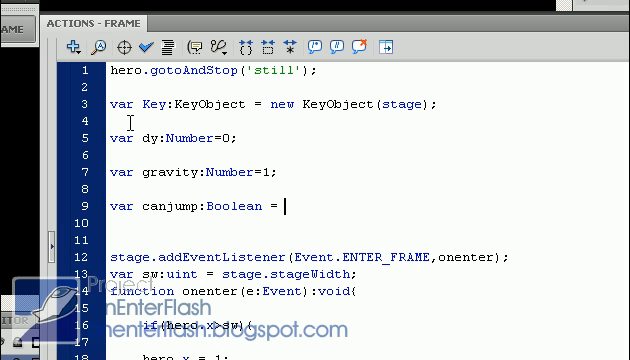
pyautogui.write('false;')
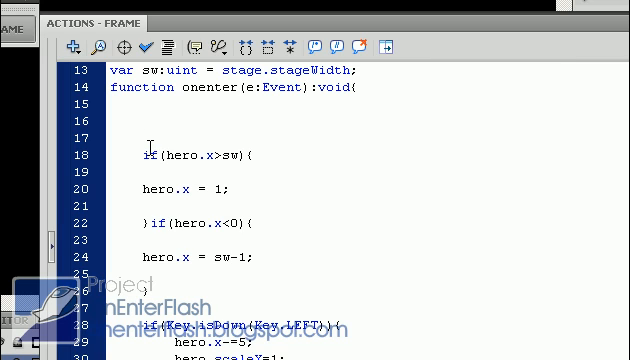
# Add dy+=gravity; at the start of the onenter function
pyautogui.write('dy++')
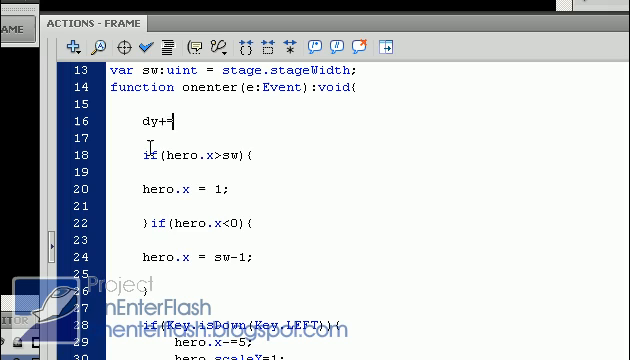
pyautogui.write('gravity;')
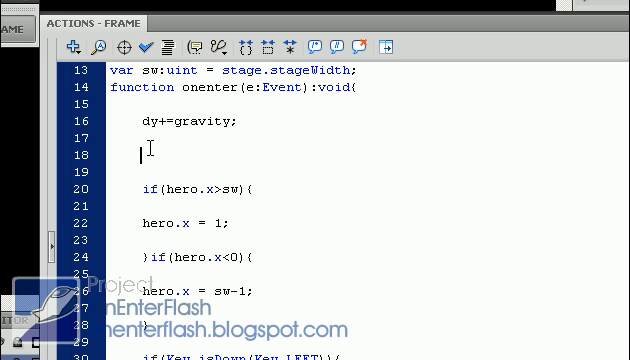
# Write the ground check if(hero.y>300){ dy=0; canjump=true; } below dy+=gravity;
pyautogui.write('if(hero.')
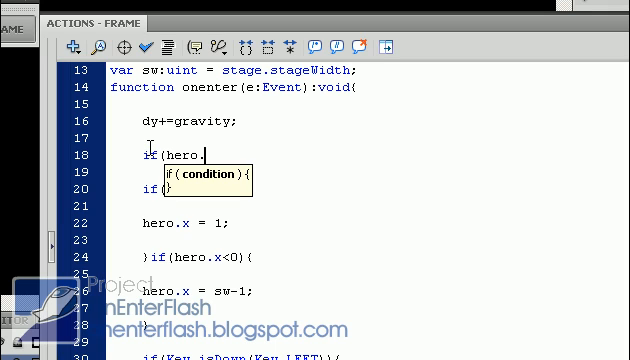
pyautogui.write('y>')
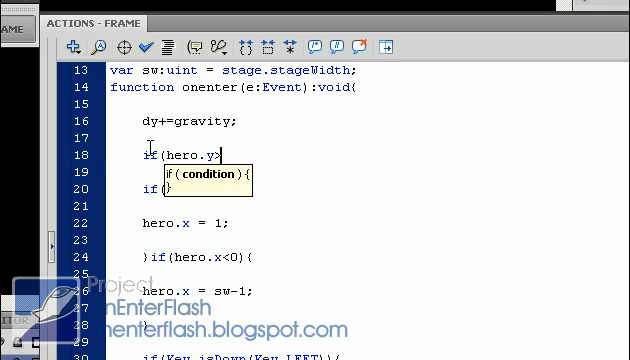
pyautogui.write('300){')
pyautogui.write('fy')
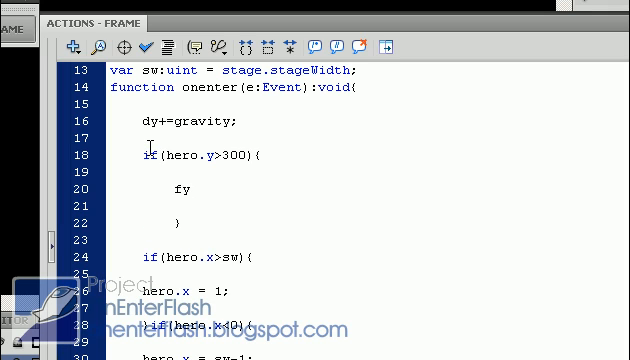
pyautogui.write('dy=0;')
pyautogui.write('canjump')
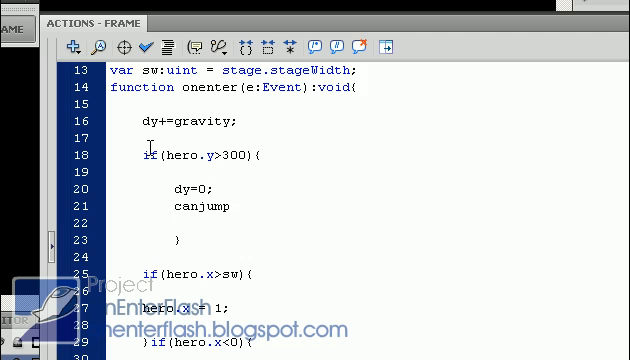
pyautogui.write('=true;')
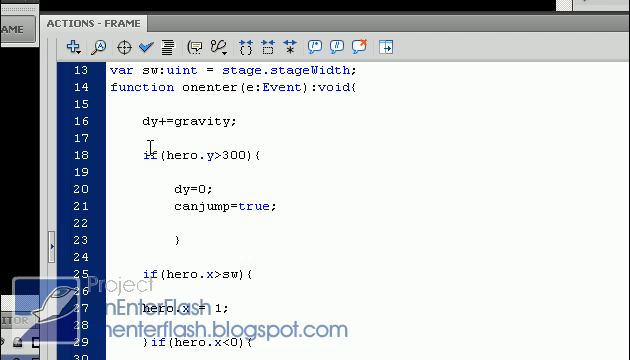
pyautogui.moveTo(190, 154)
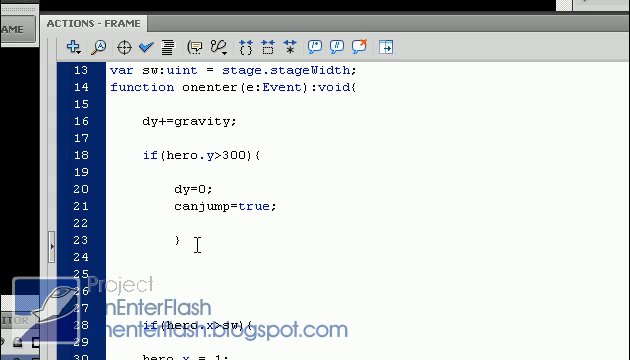
# Write the jump condition if(Key.isDown(Key.UP) && canjump){ } after the ground check
pyautogui.scroll(-3)
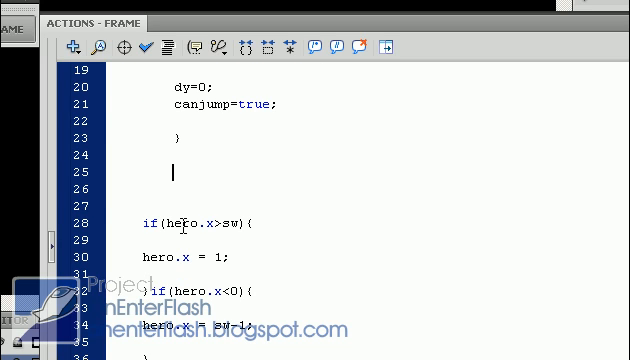
pyautogui.write('if(Ke')
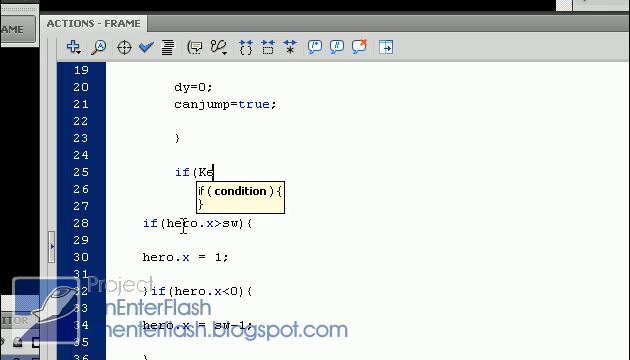
pyautogui.write('y.isDown')
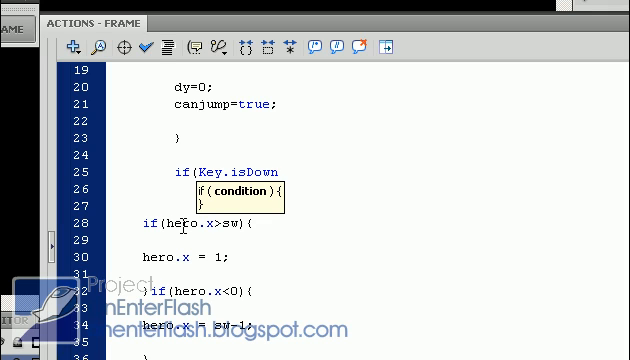
pyautogui.write('(Key.UP')
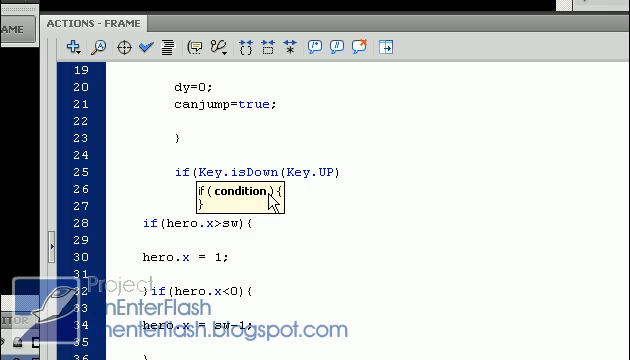
pyautogui.moveTo(280, 174)
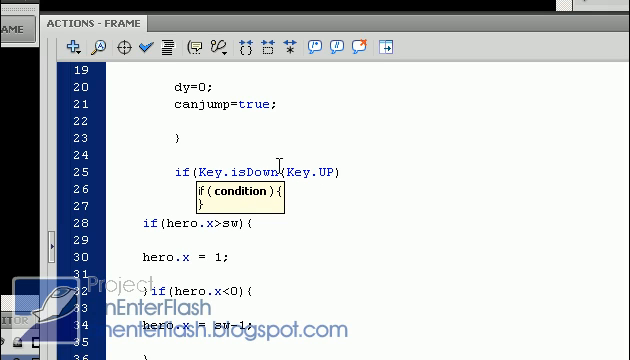
pyautogui.moveTo(326, 232)
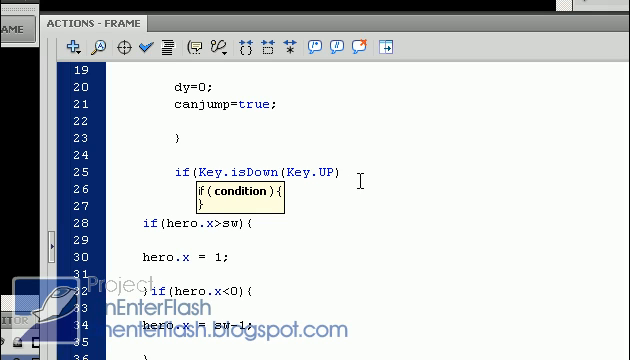
pyautogui.write('&& v')
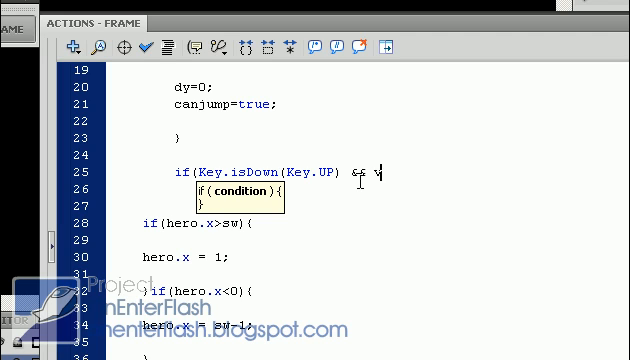
pyautogui.write('canjump){')
pyautogui.write('}')
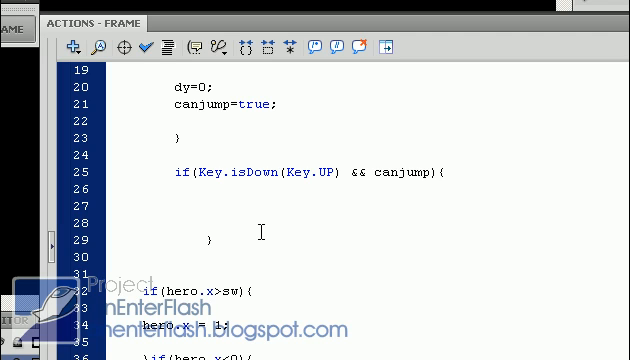
# Inside the jump condition set dy=-10; and canjump=false;
pyautogui.write('dy=')
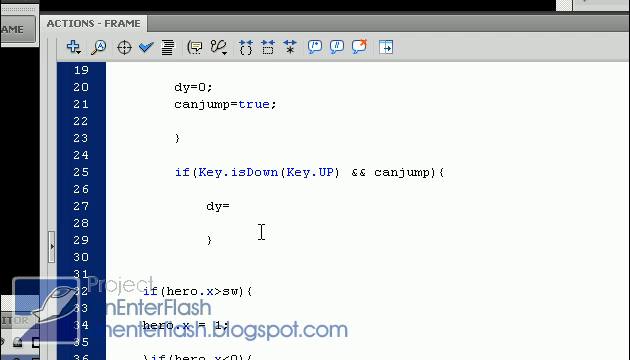
pyautogui.write('-10;')
pyautogui.click(366, 222)
pyautogui.write('can')
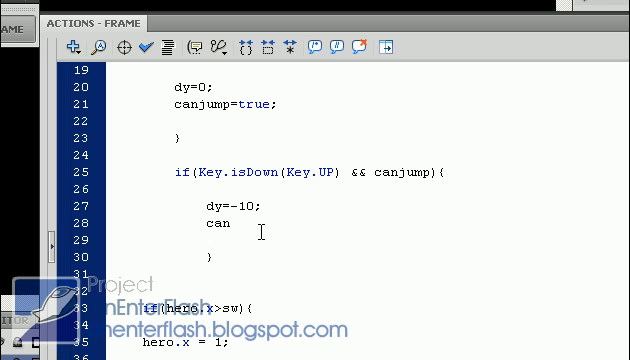
pyautogui.write('jump')
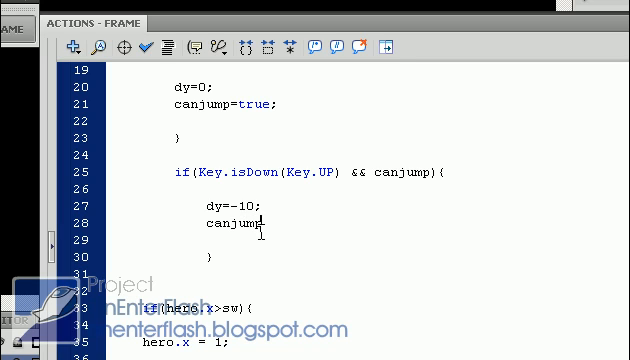
pyautogui.write('=false;')
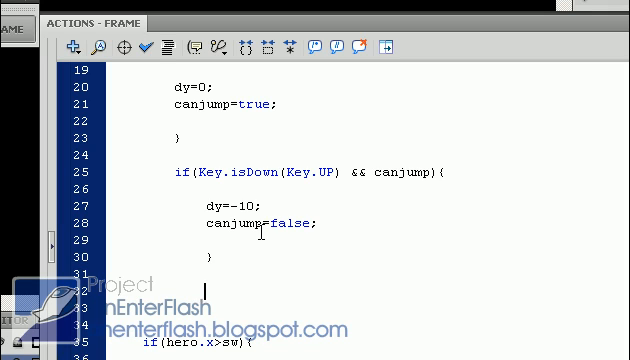
# Start the hero.y+= line below the jump block for vertical movement
pyautogui.write('r')
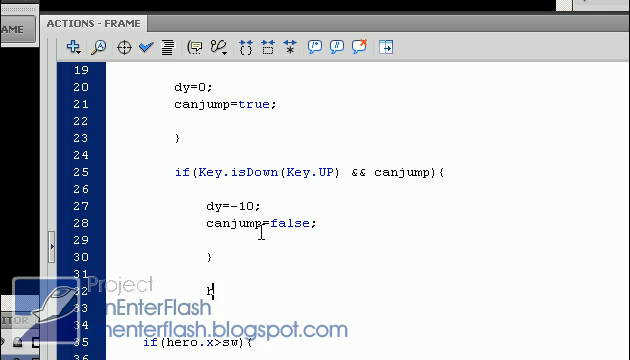
pyautogui.write('hero')
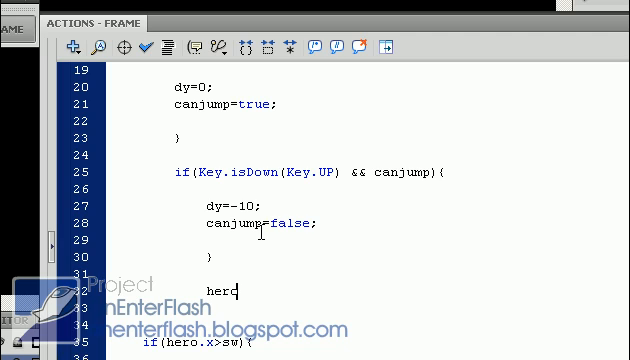
pyautogui.write('.y')
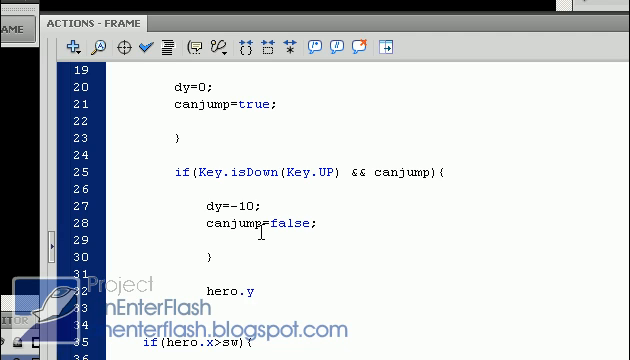
pyautogui.write('+=c')
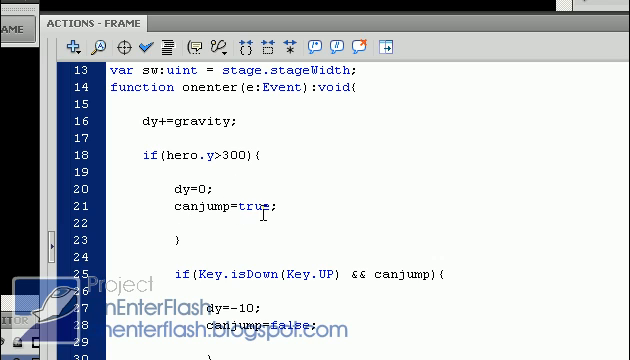
# Finish hero.y+=dy; and scroll through the completed jump script to review it
pyautogui.scroll(-3)
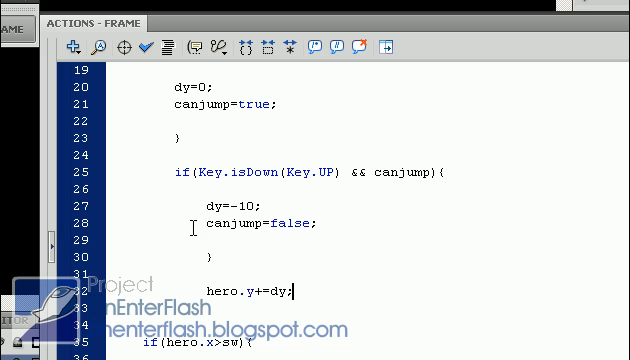
pyautogui.scroll(-3)
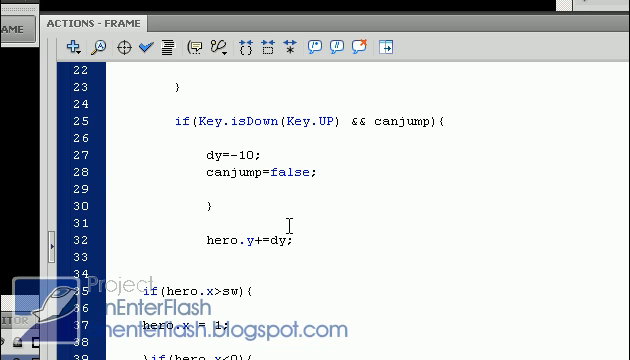